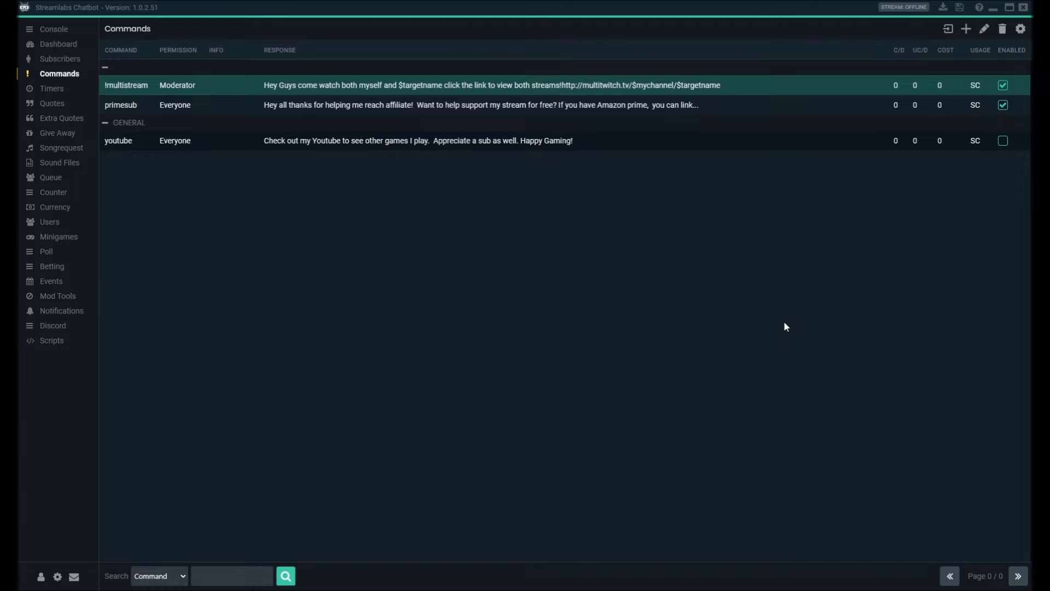
mouse_move(670, 296)
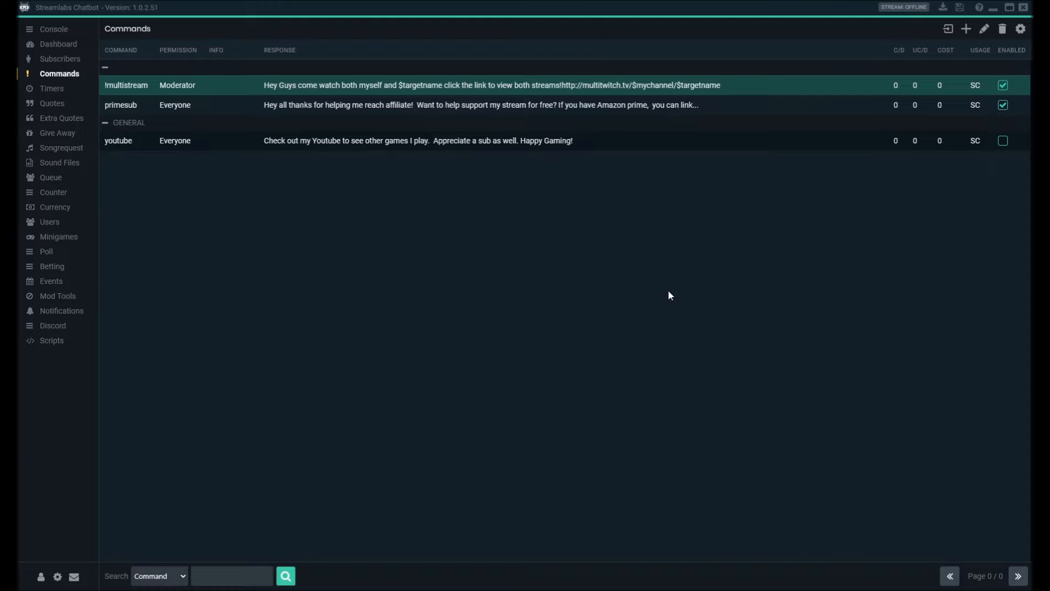
mouse_move(689, 360)
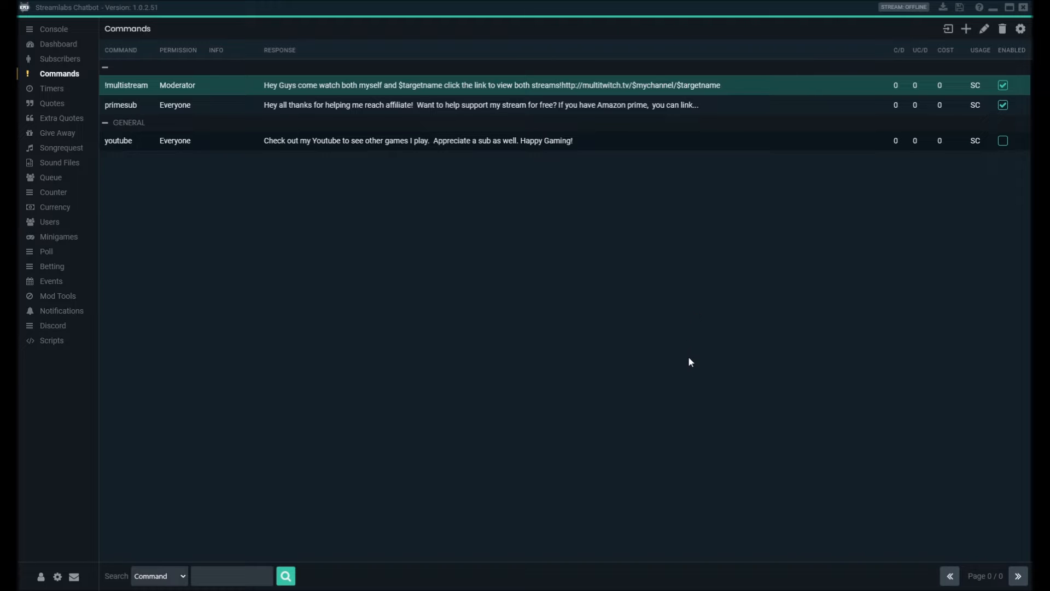
mouse_move(660, 366)
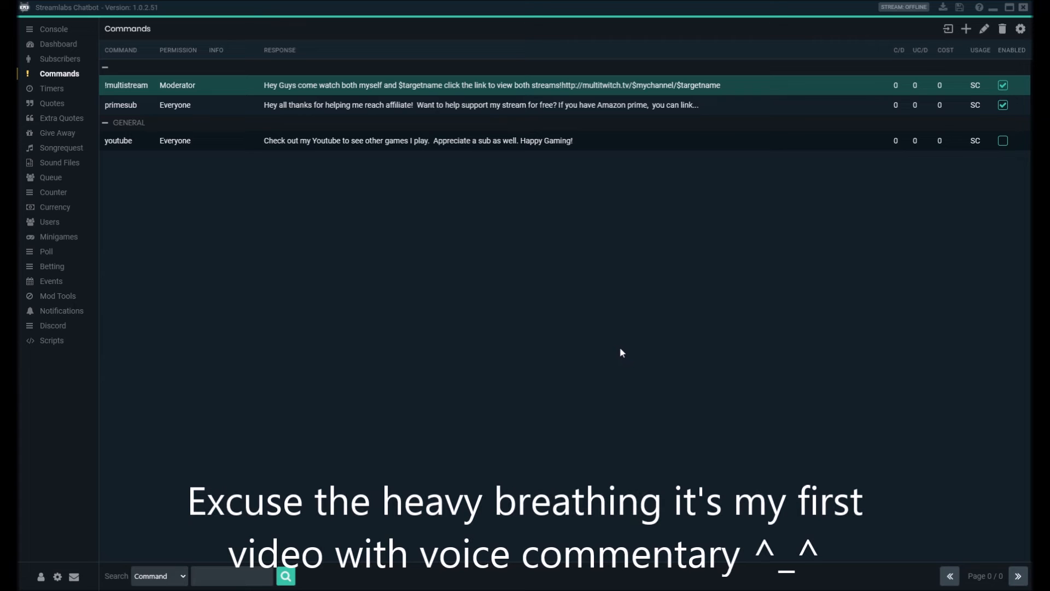
mouse_move(474, 345)
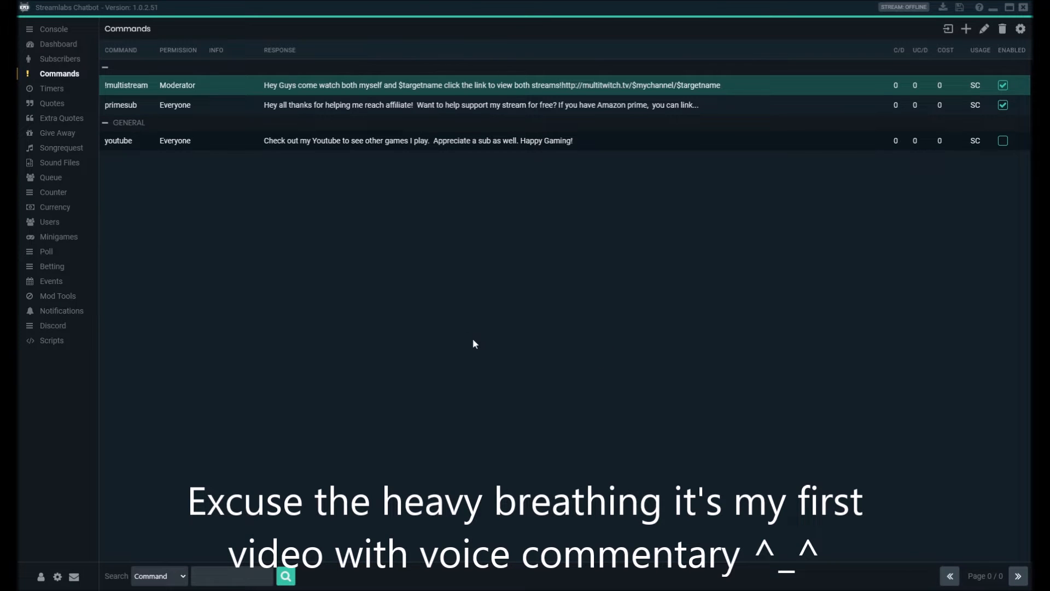
mouse_move(285, 255)
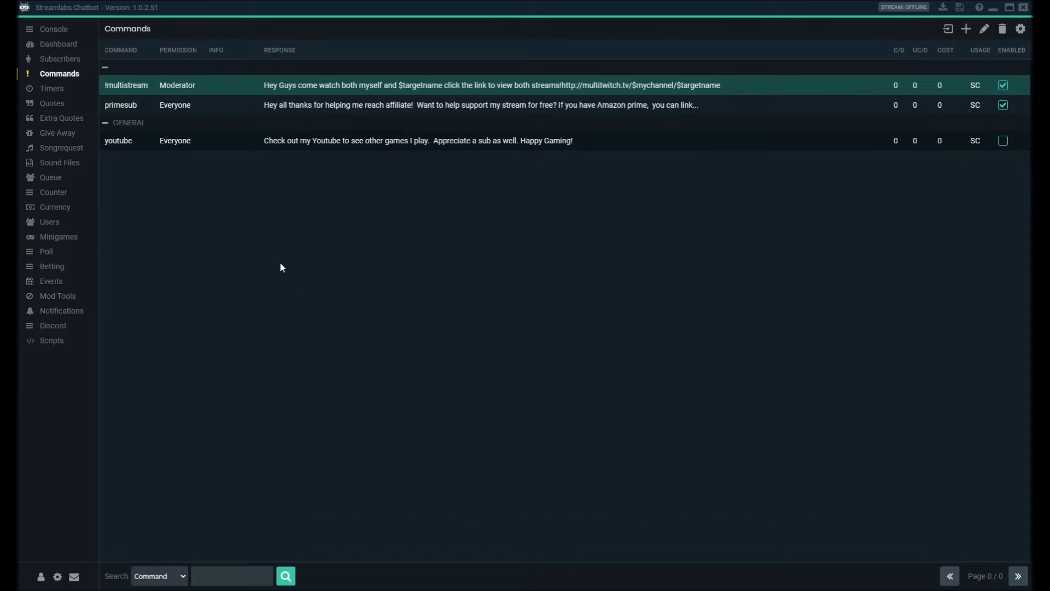
mouse_move(300, 257)
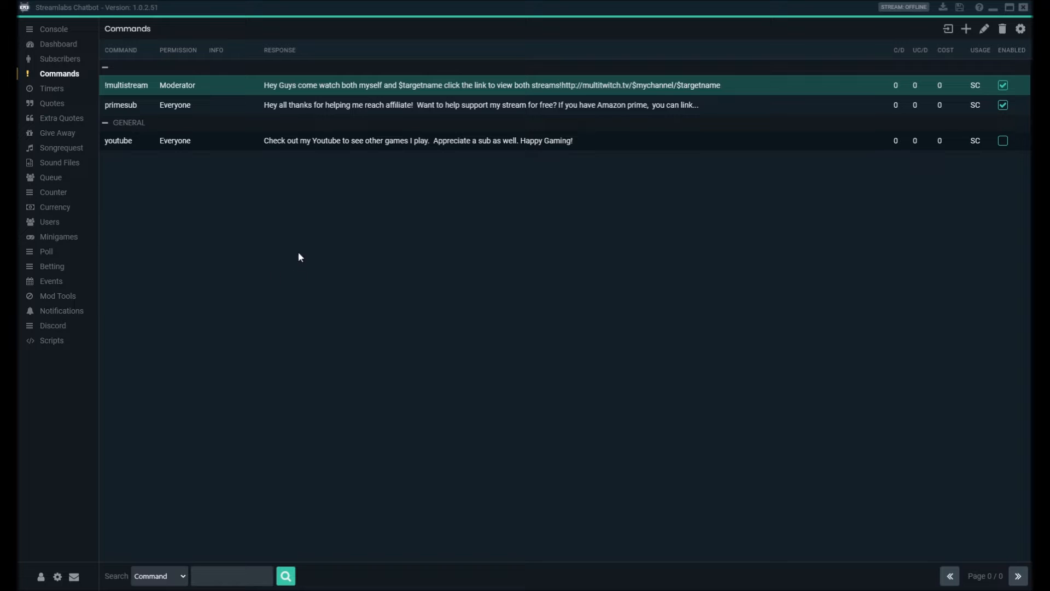
mouse_move(345, 220)
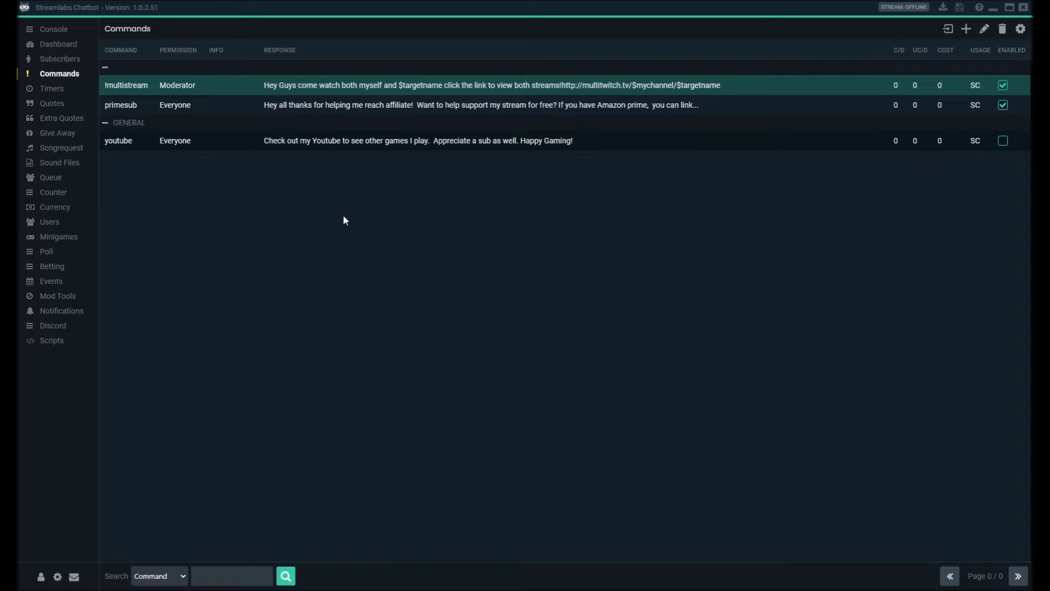
mouse_move(402, 285)
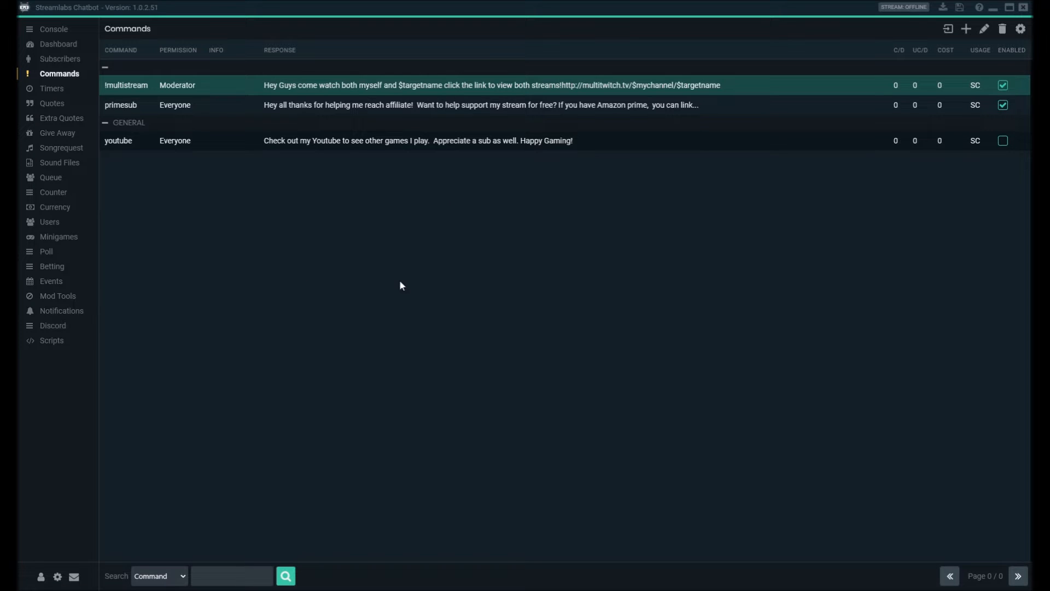
mouse_move(424, 272)
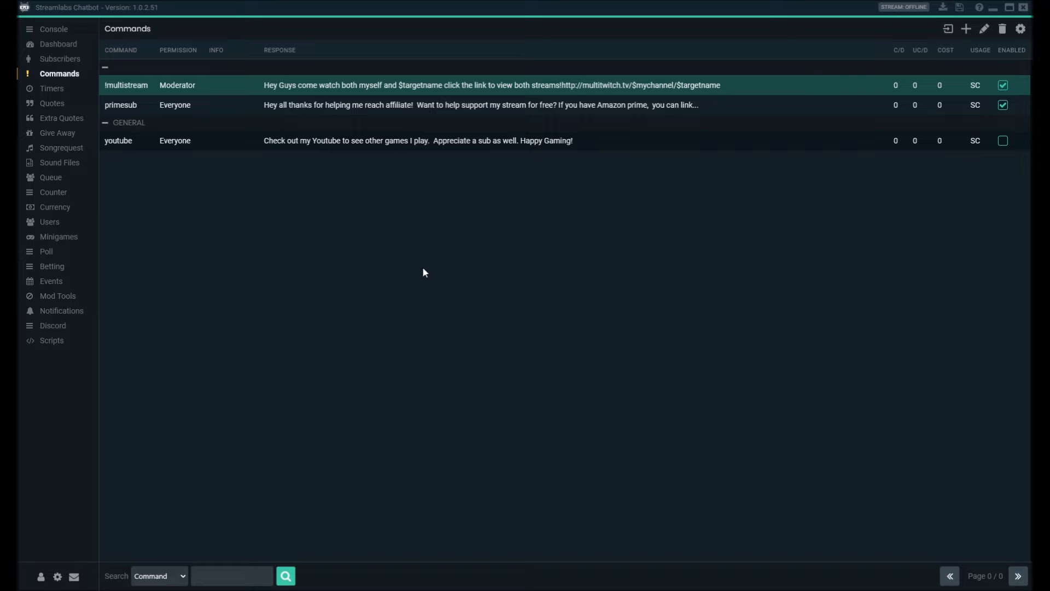
mouse_move(428, 279)
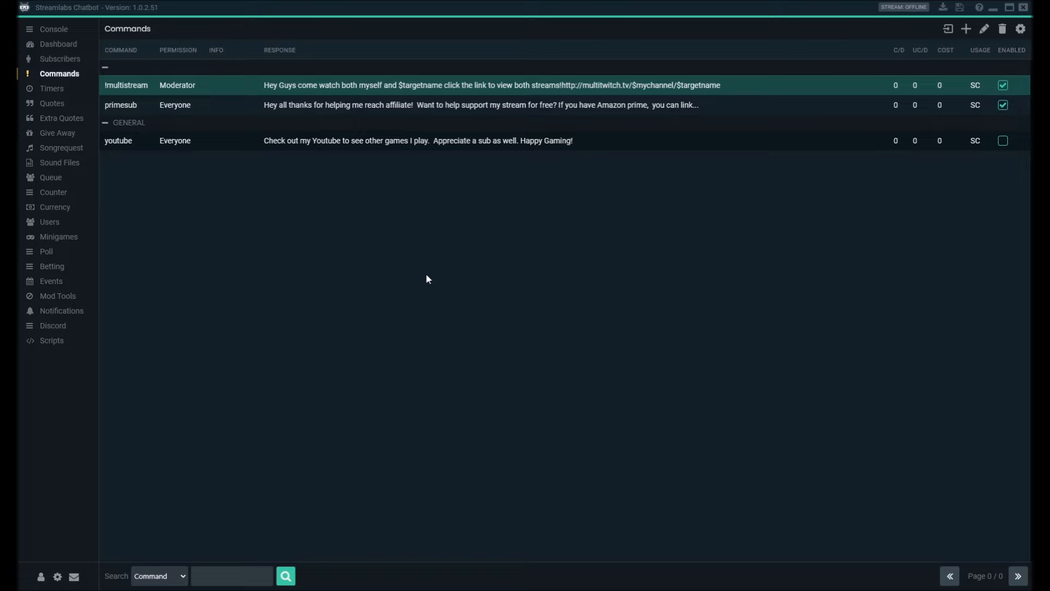
mouse_move(81, 125)
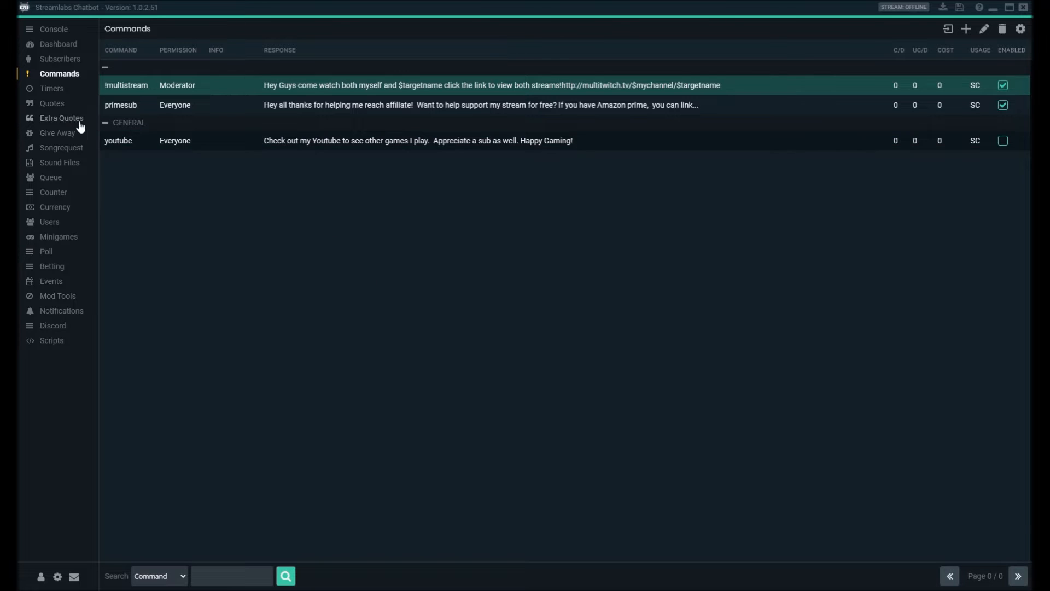
mouse_move(302, 87)
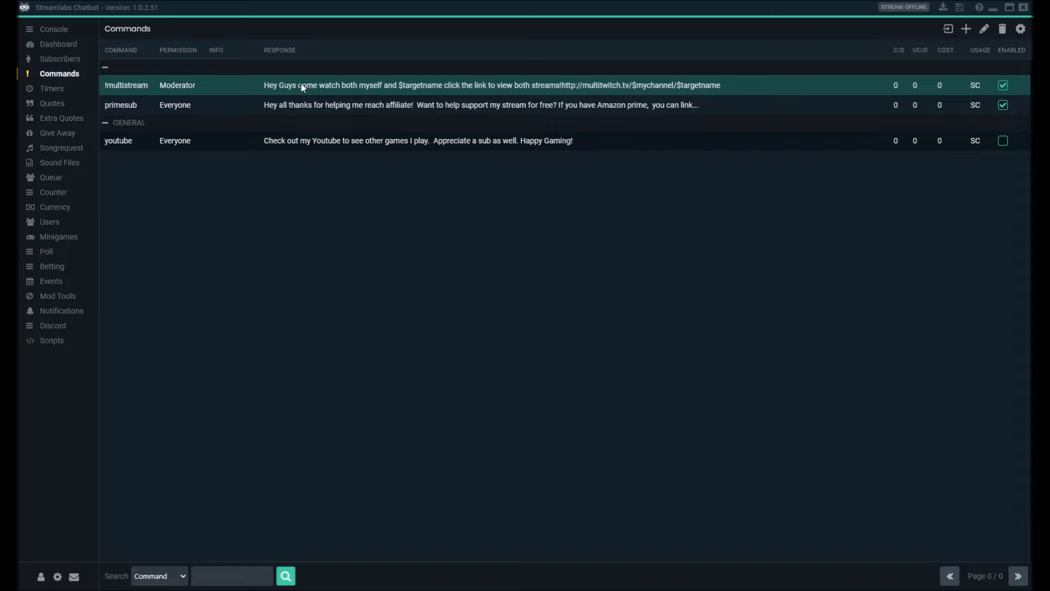
mouse_move(533, 91)
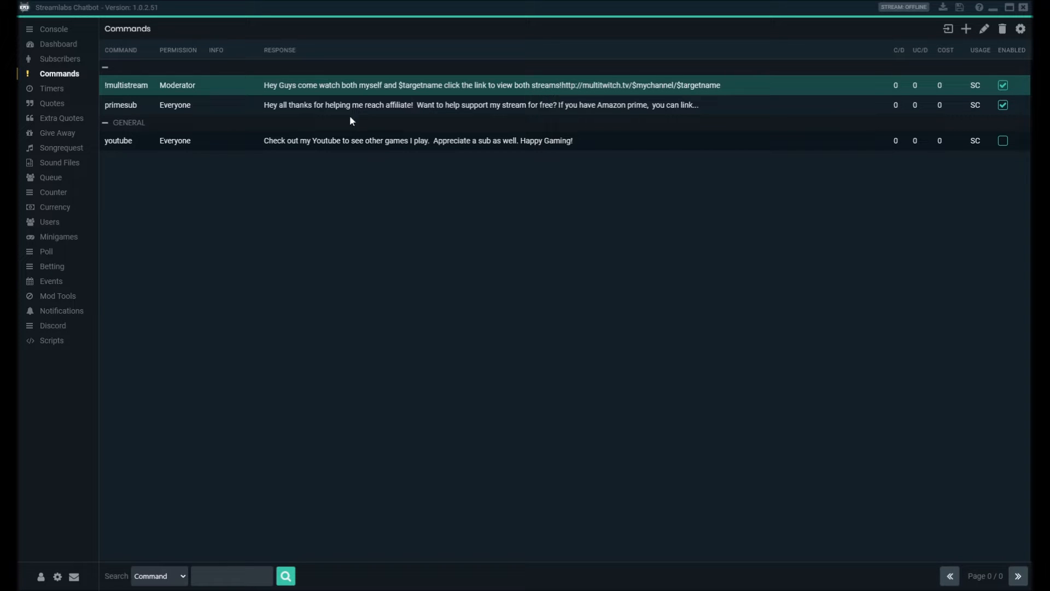
mouse_move(897, 28)
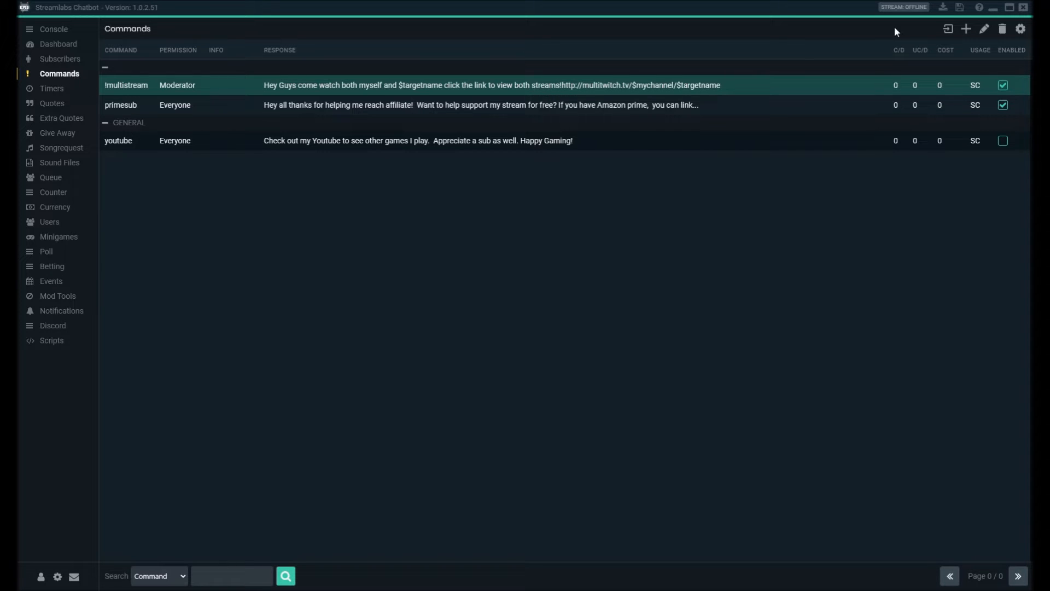
mouse_move(965, 29)
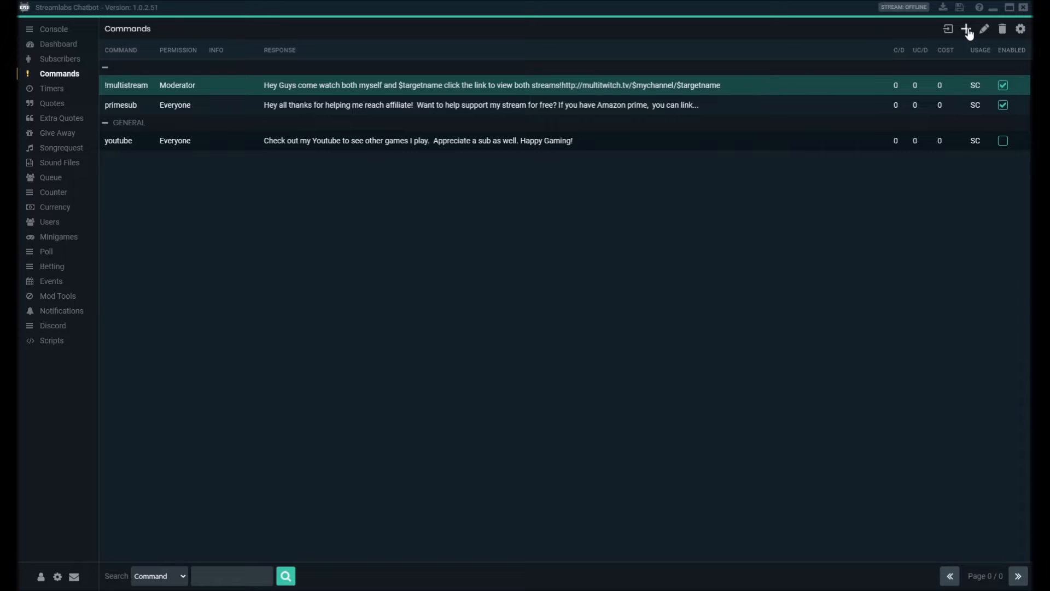
mouse_move(938, 49)
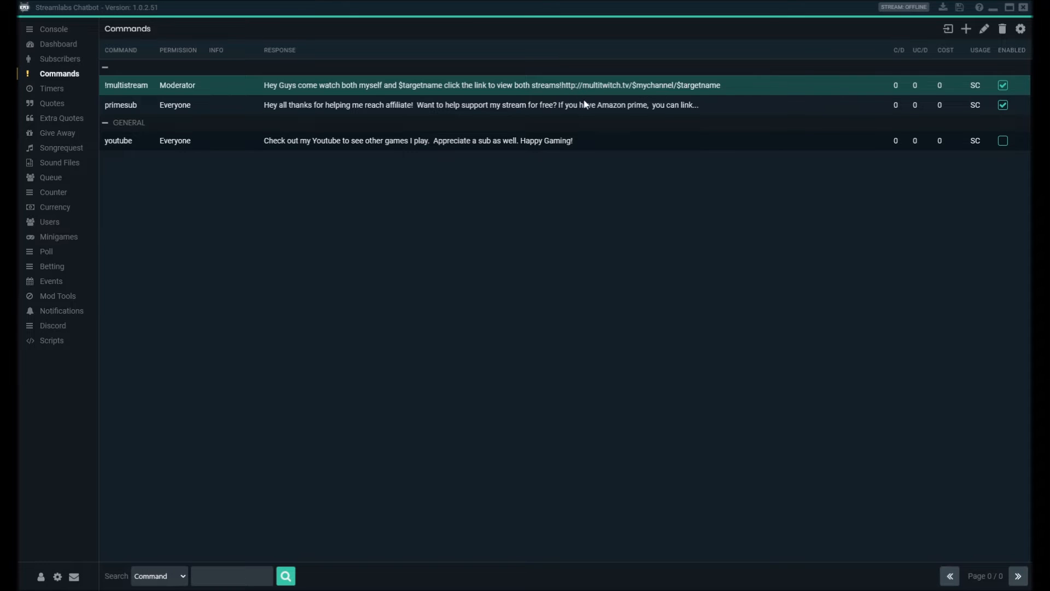
Reopen the !multistream command's edit form showing its Moderator permission and multitwitch response
double_click(126, 85)
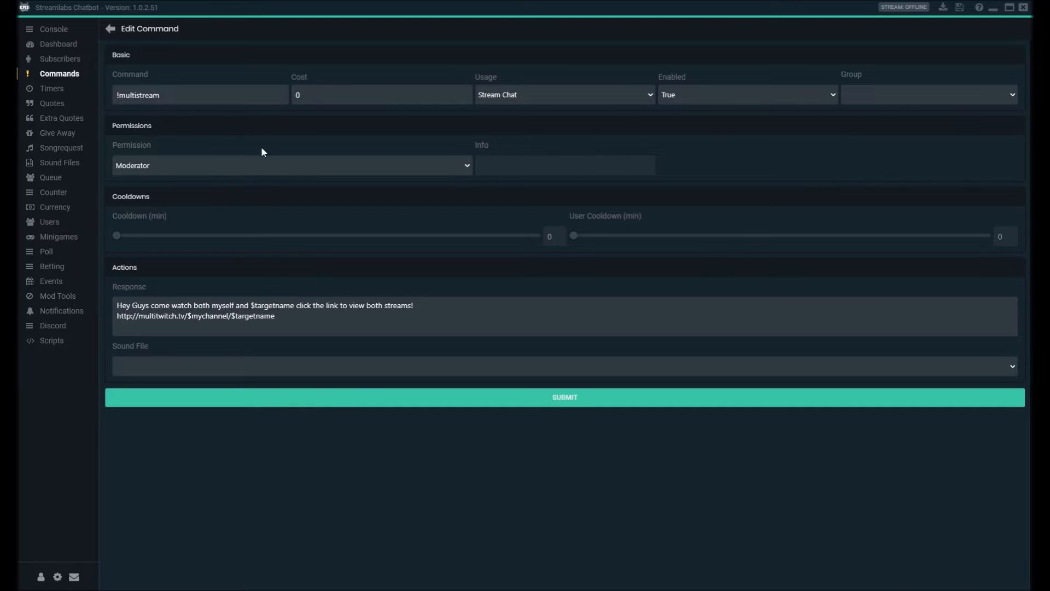
mouse_move(239, 222)
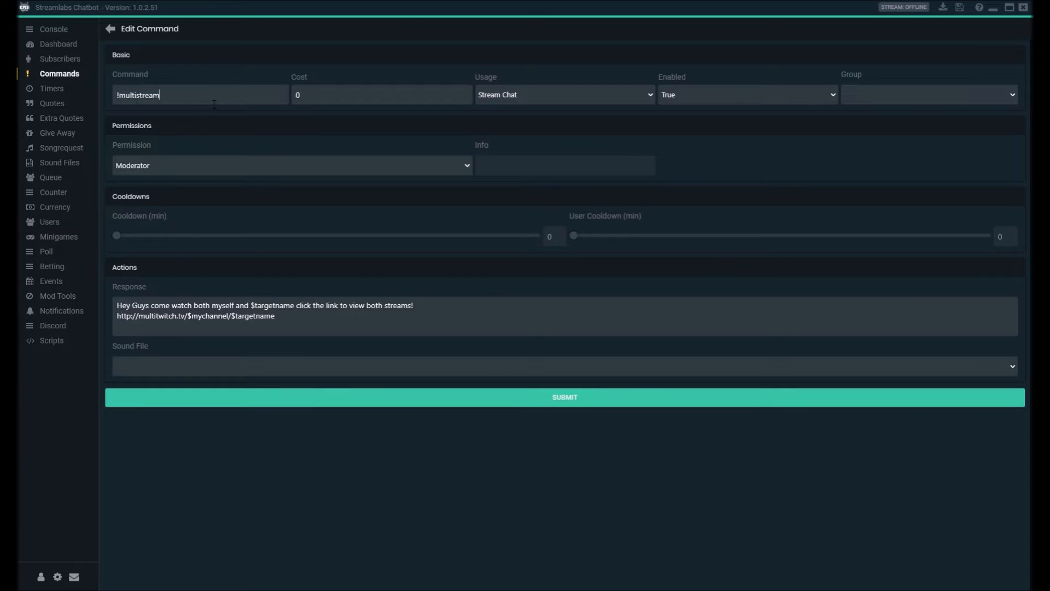
double_click(128, 94)
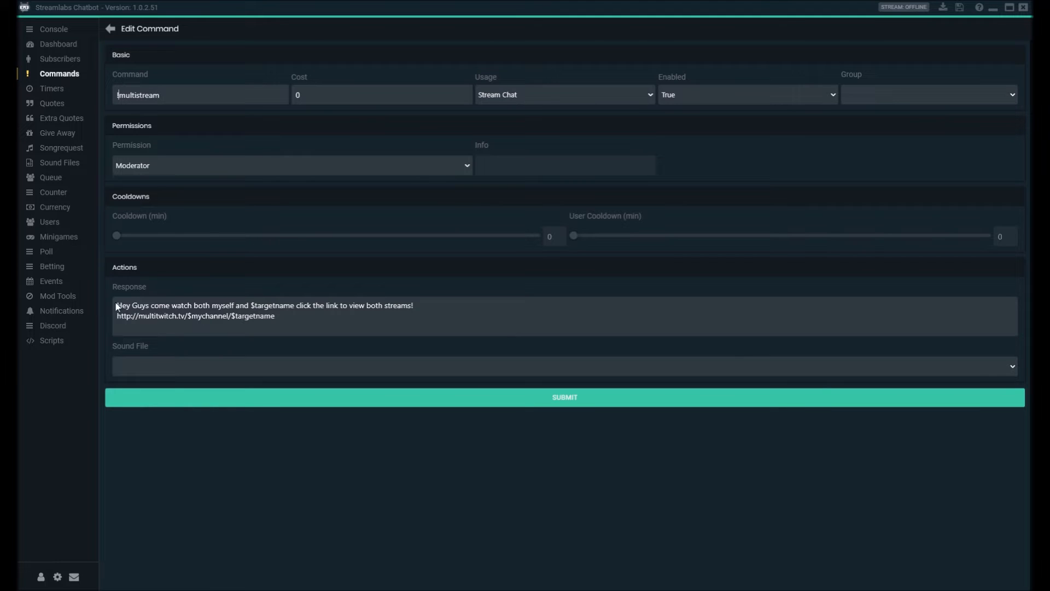
double_click(122, 305)
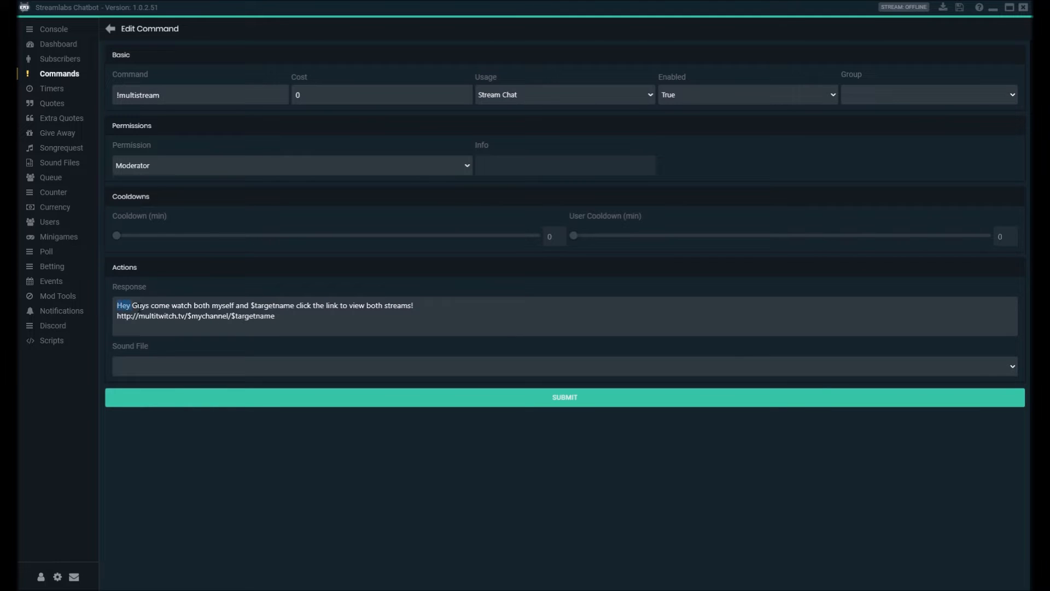
drag(125, 306, 231, 305)
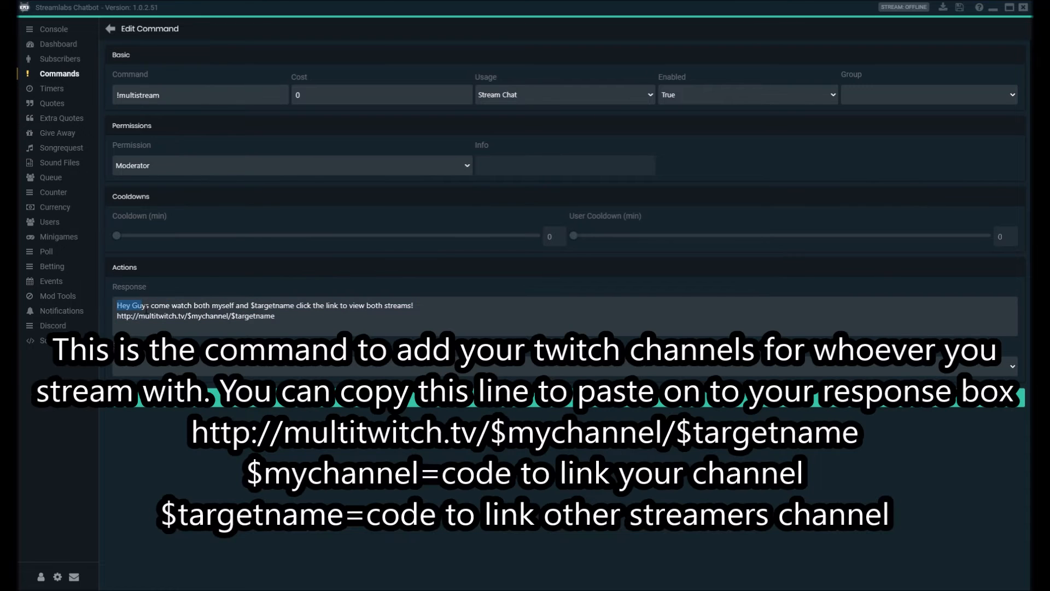
drag(117, 305, 275, 315)
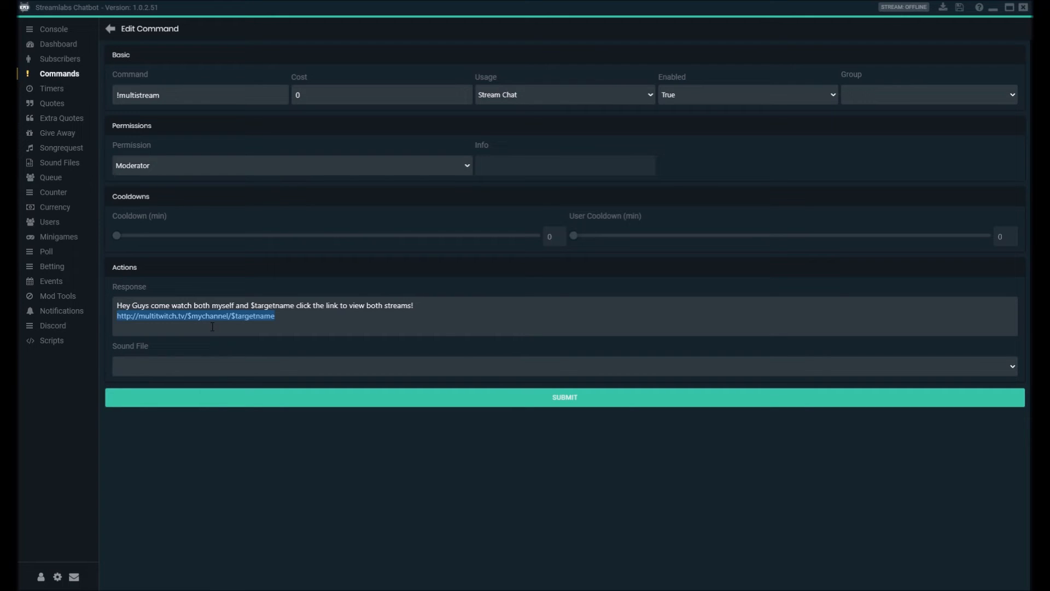
mouse_move(236, 331)
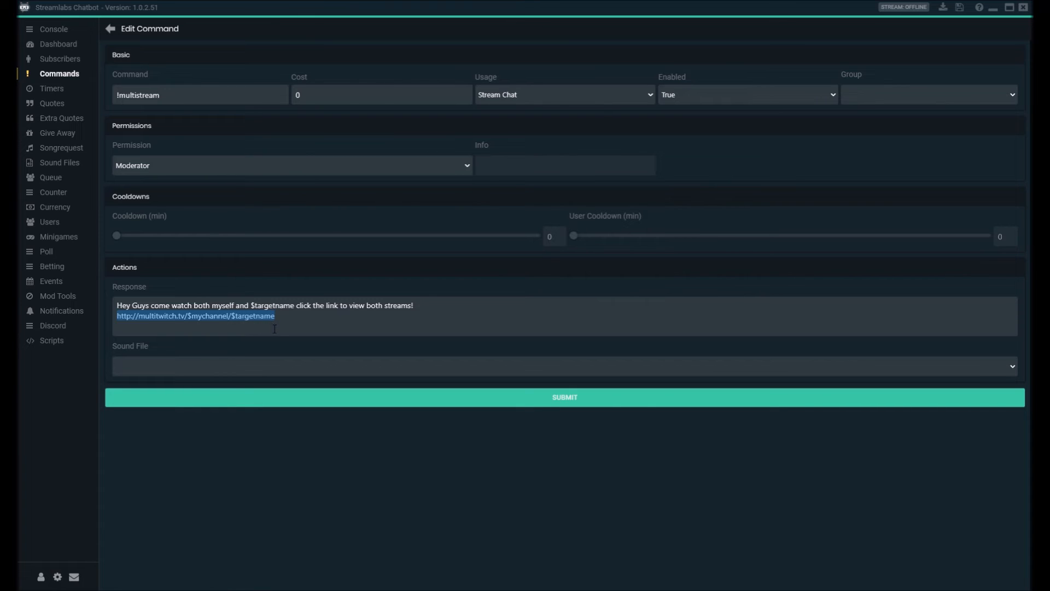
mouse_move(289, 331)
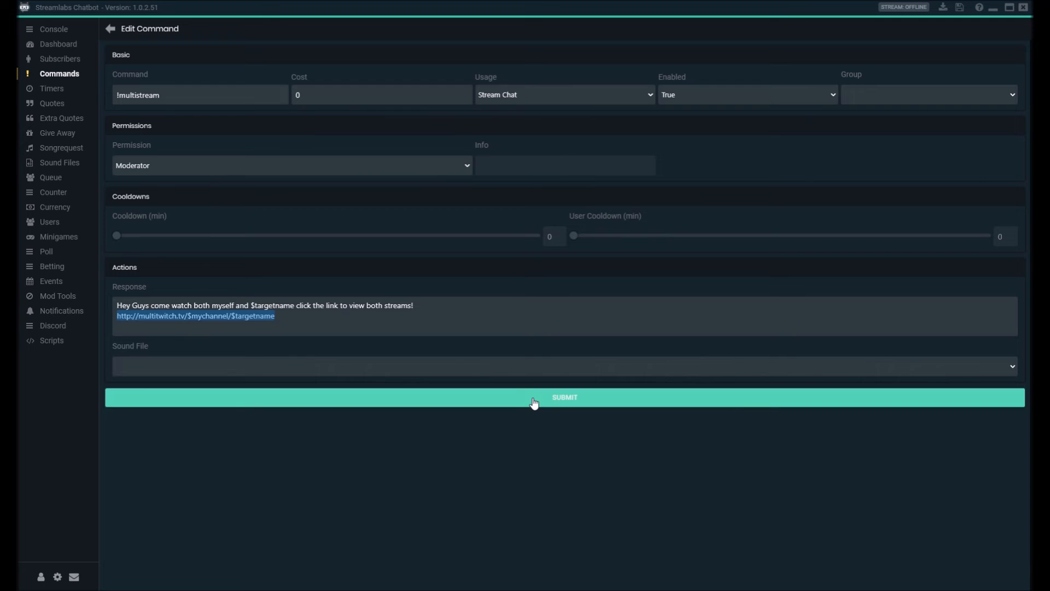
Submit the !multistream command so it appears in the channel's command list
click(534, 399)
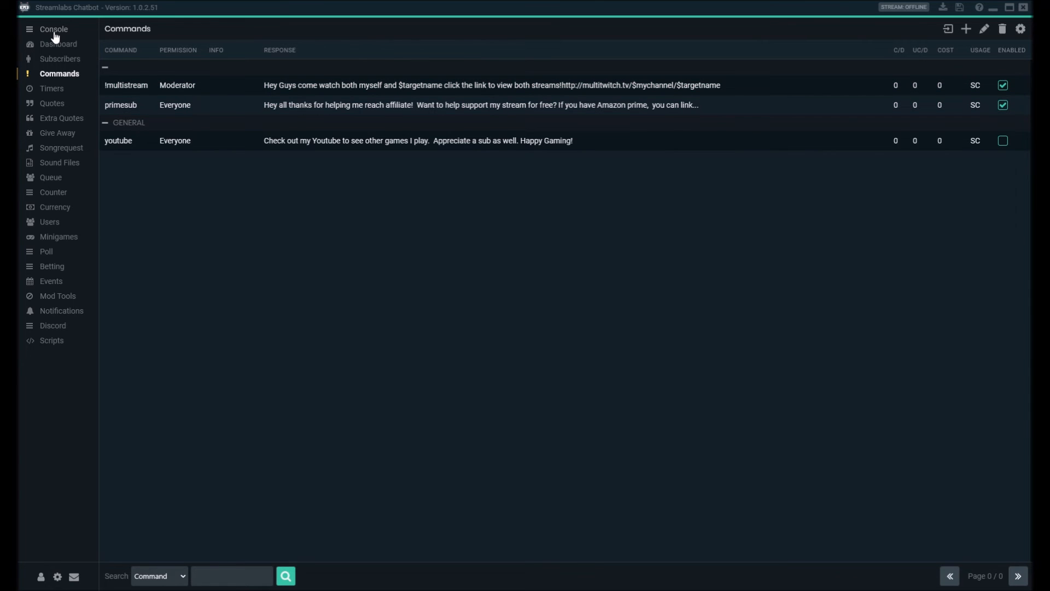
Send !multistream krazibots in the Console chat and follow the bot's posted multitwitch link
click(53, 29)
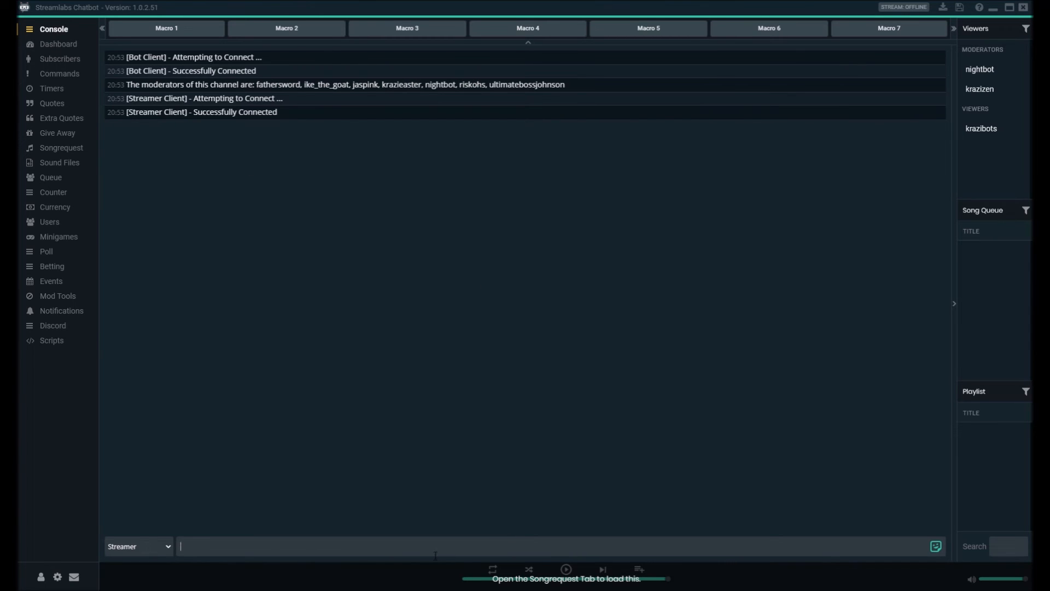
mouse_move(743, 423)
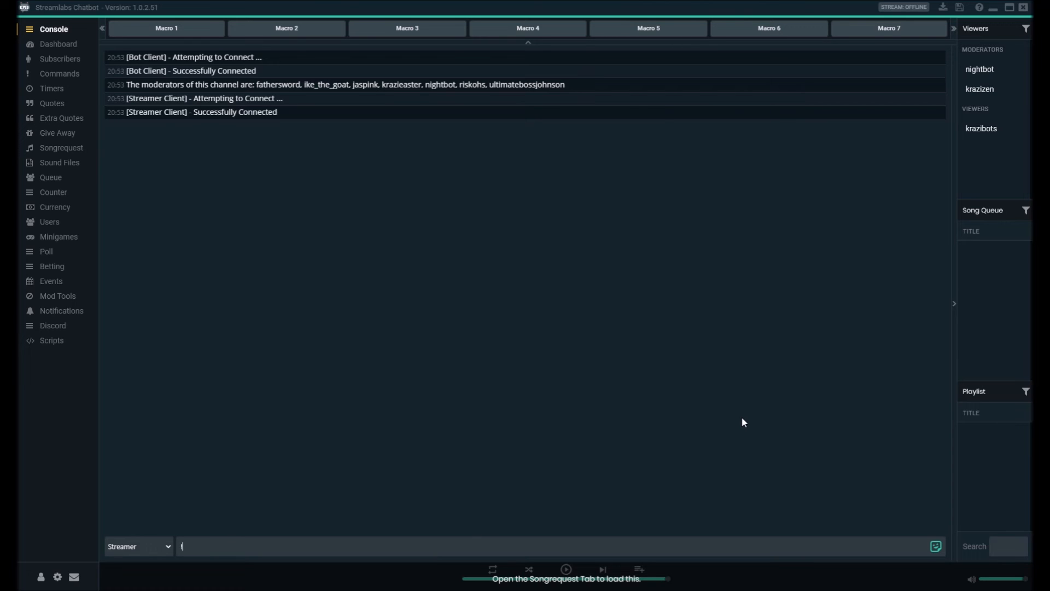
text(mul)
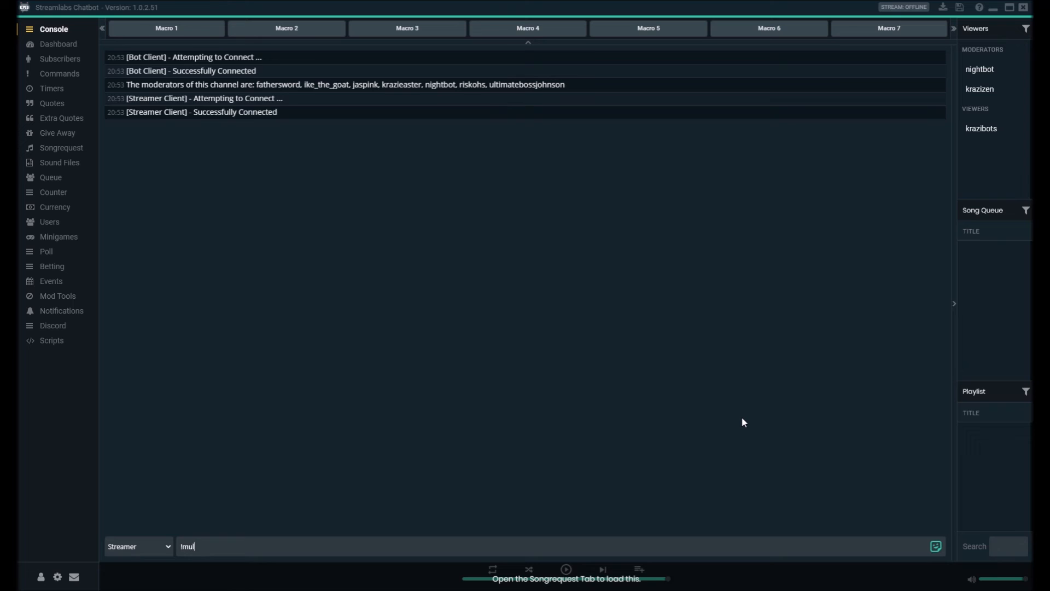
text(t)
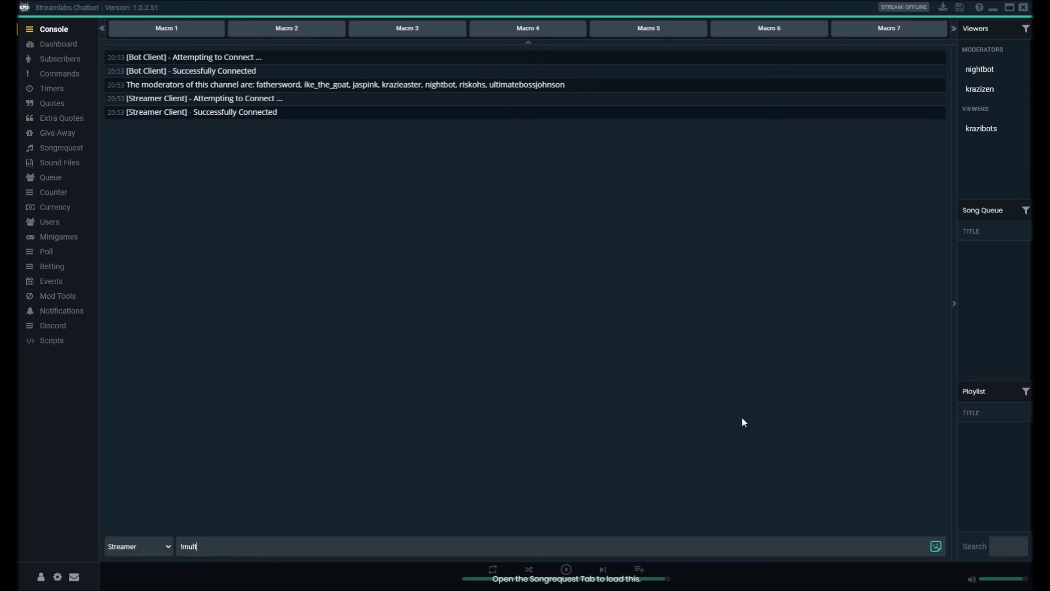
text(istream)
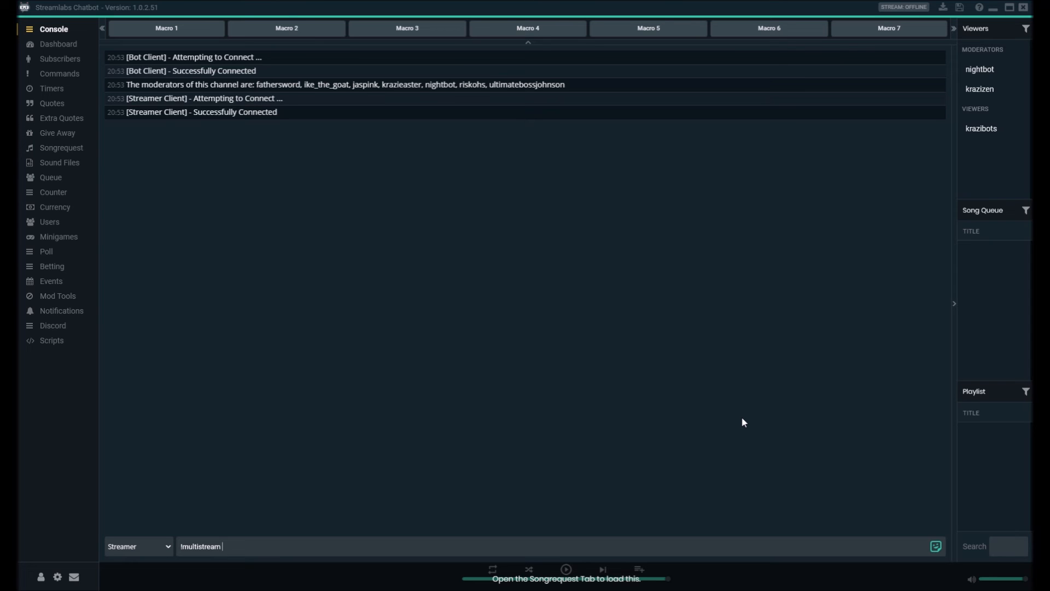
text(krazi)
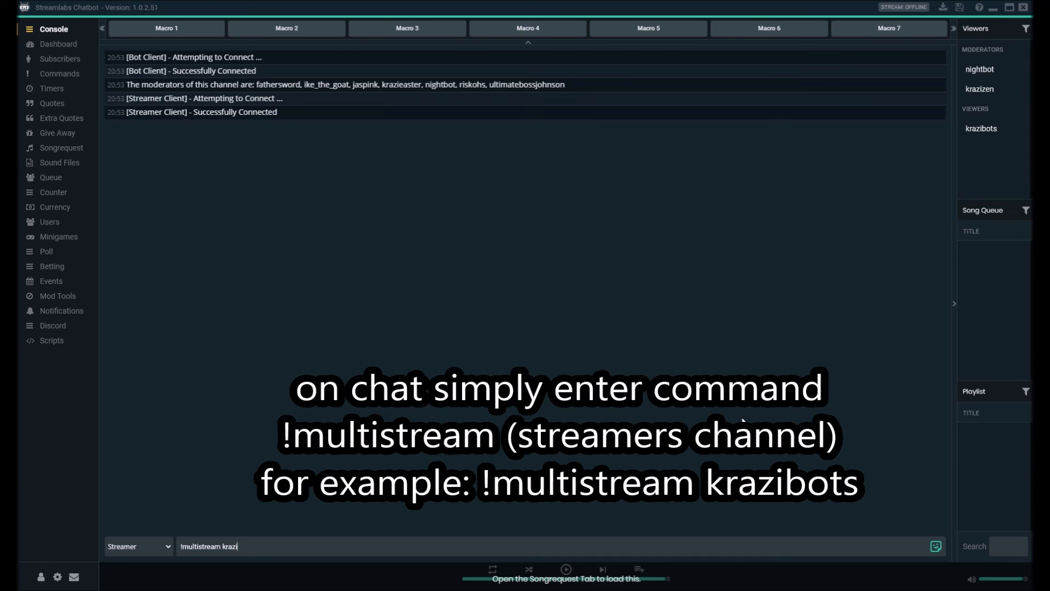
text(bots)
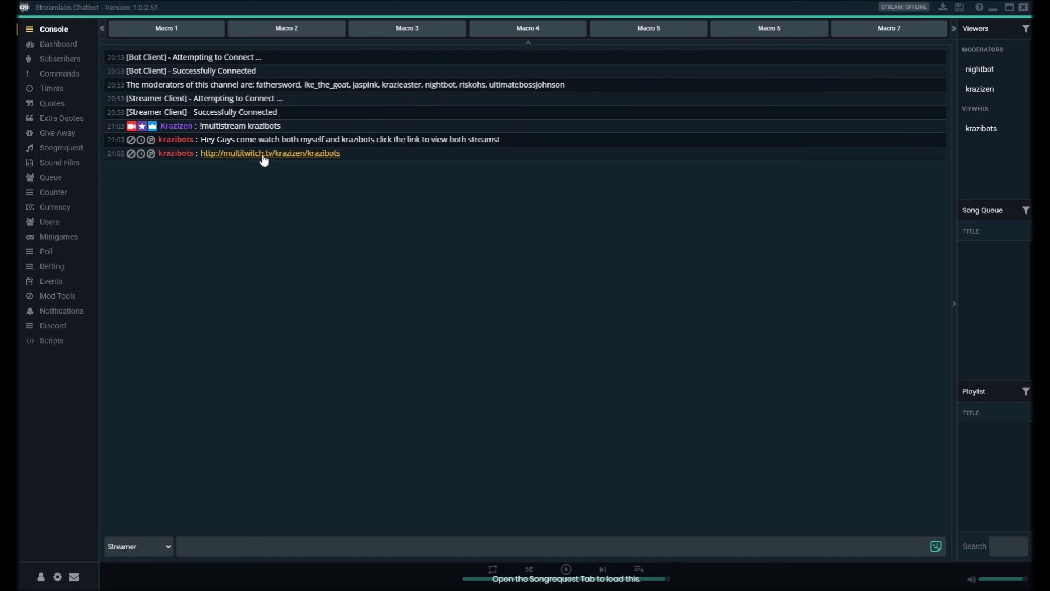
click(269, 153)
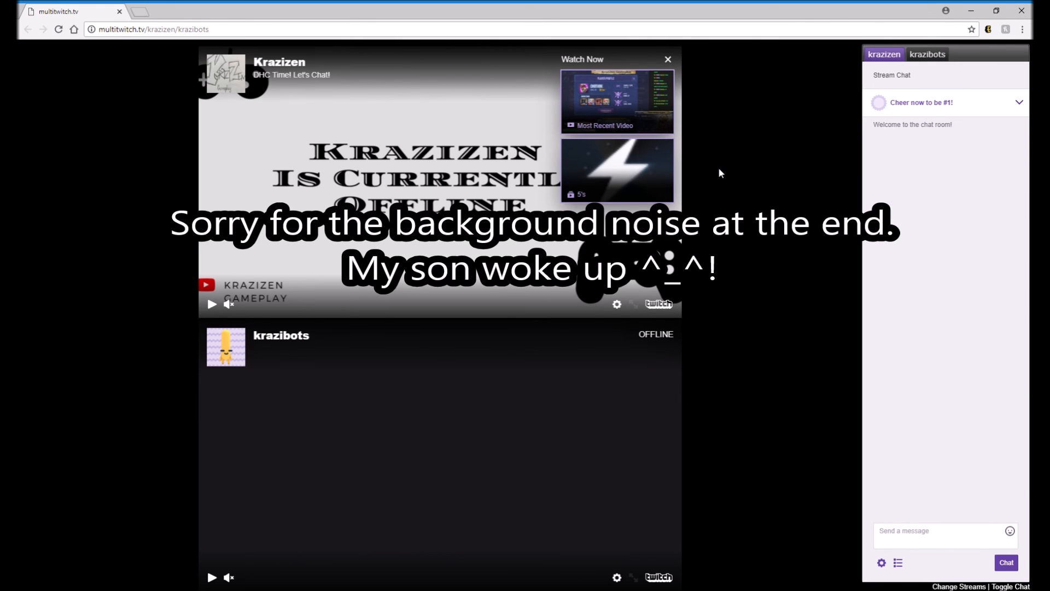
mouse_move(438, 173)
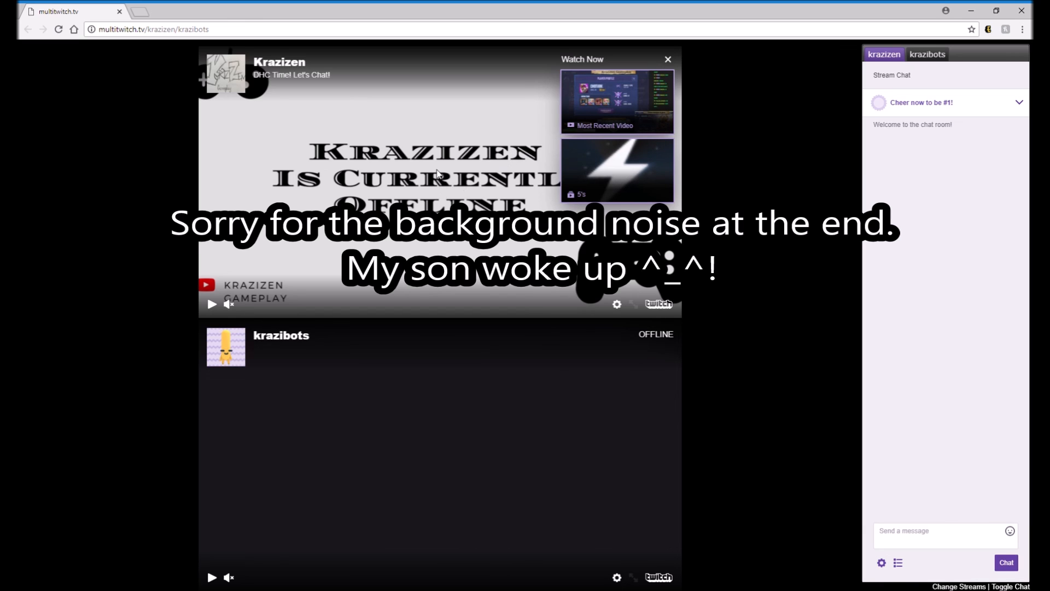
mouse_move(438, 173)
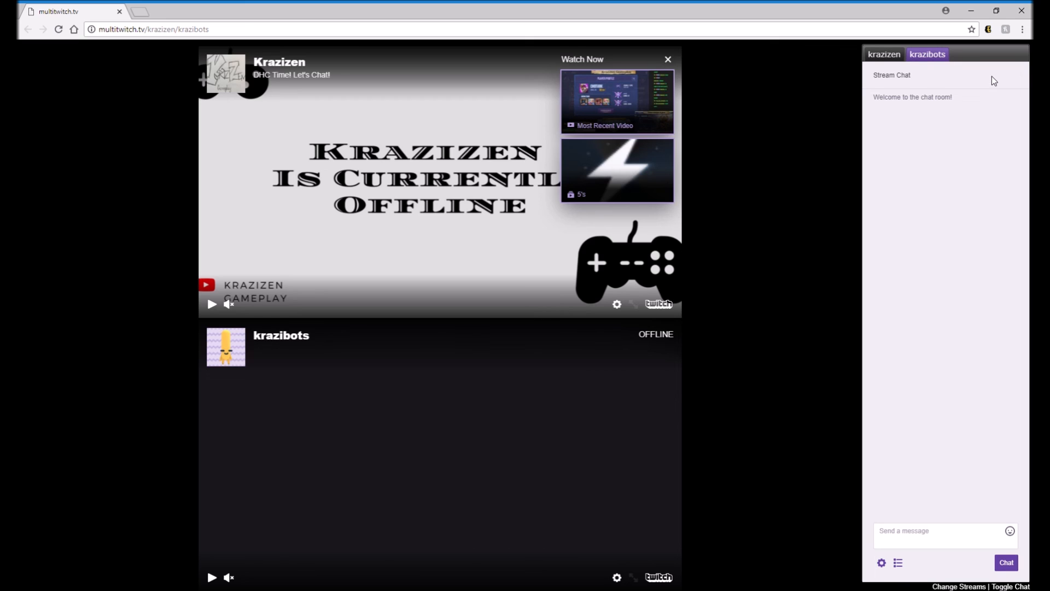
mouse_move(989, 80)
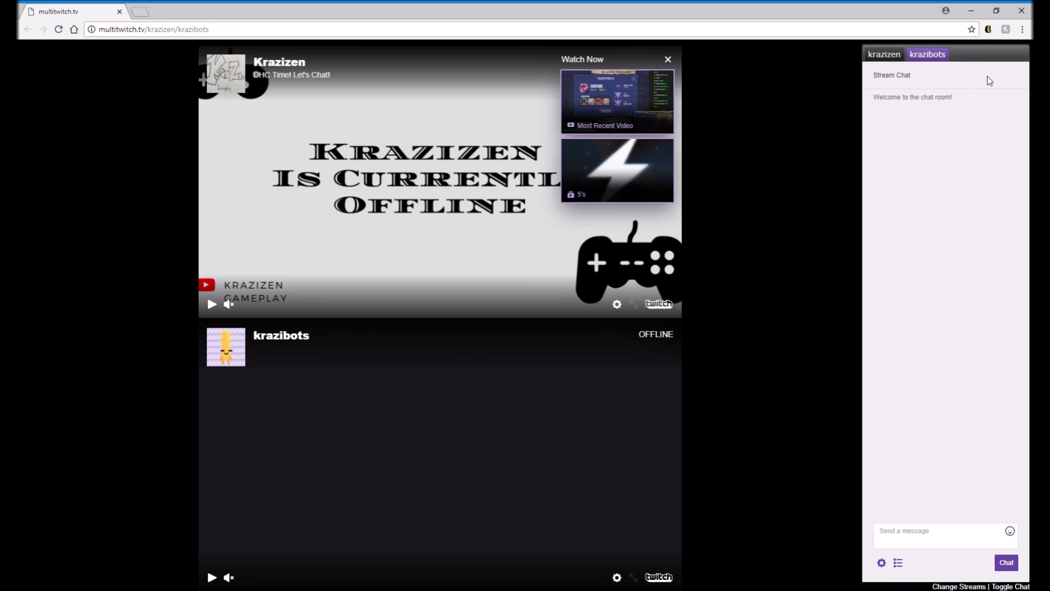